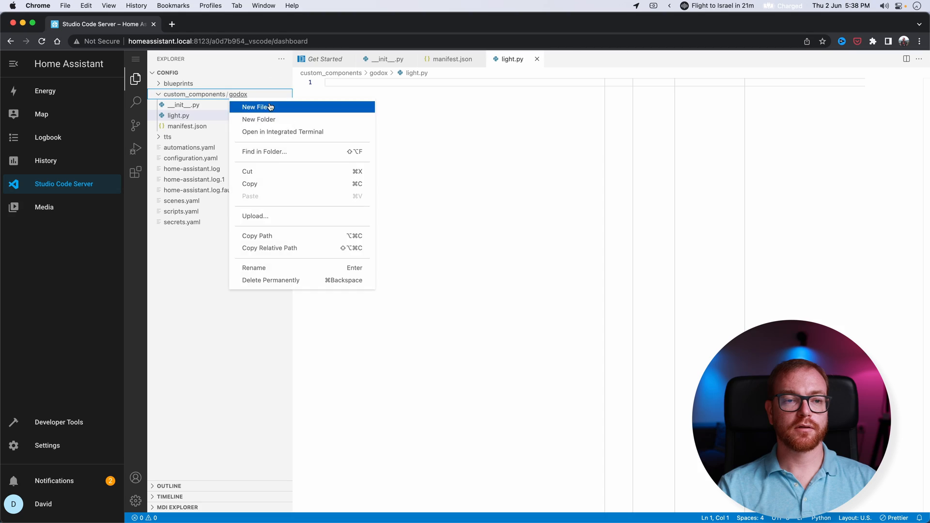
Create godox.py in the godox folder with the GodoxInstance Bluetooth discovery and control code.
click(256, 107)
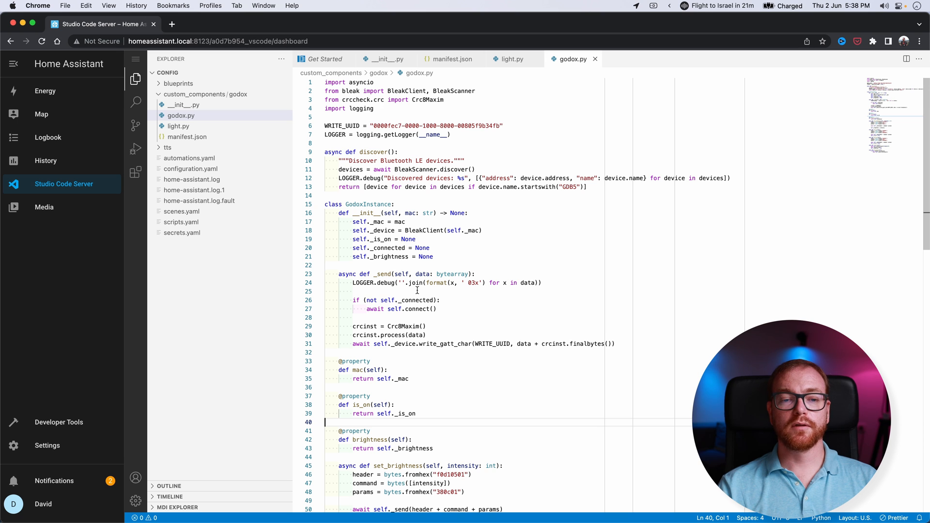
scroll(down, 3)
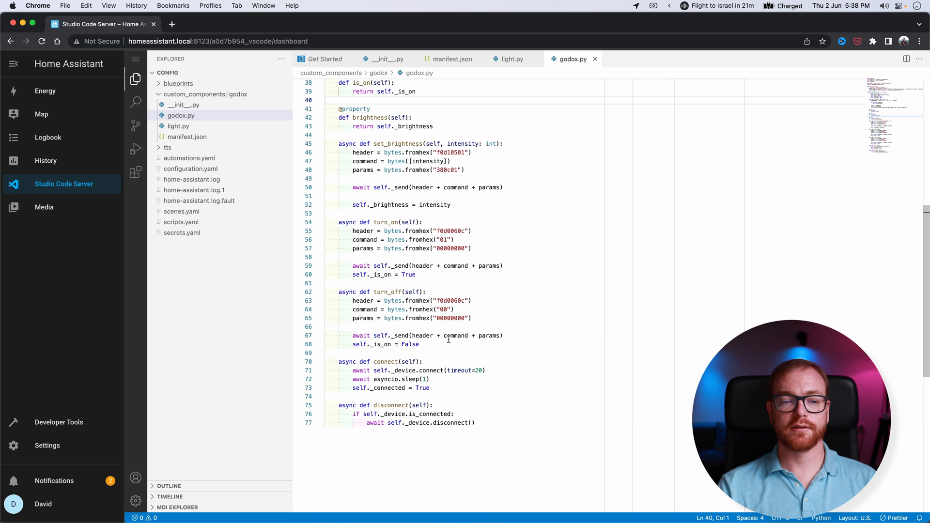
scroll(up, 3)
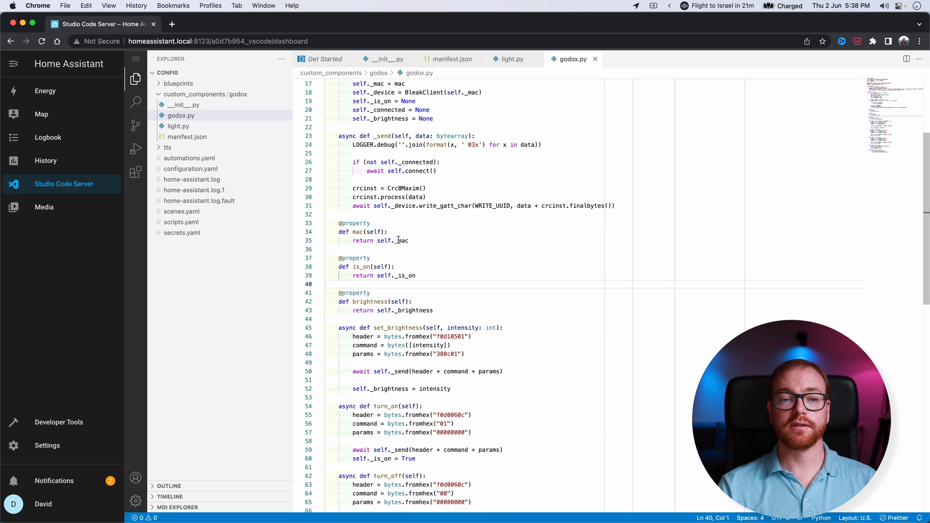
double_click(402, 241)
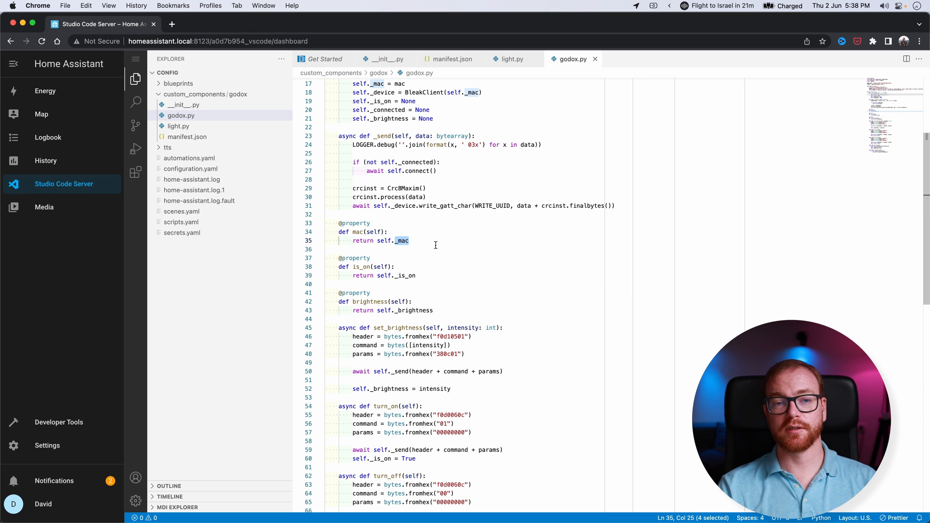
mouse_move(344, 189)
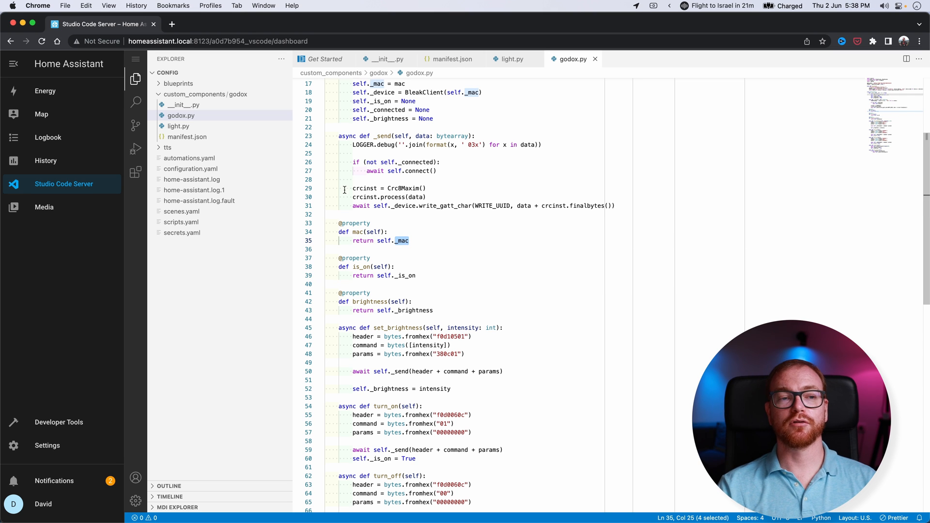
mouse_move(178, 127)
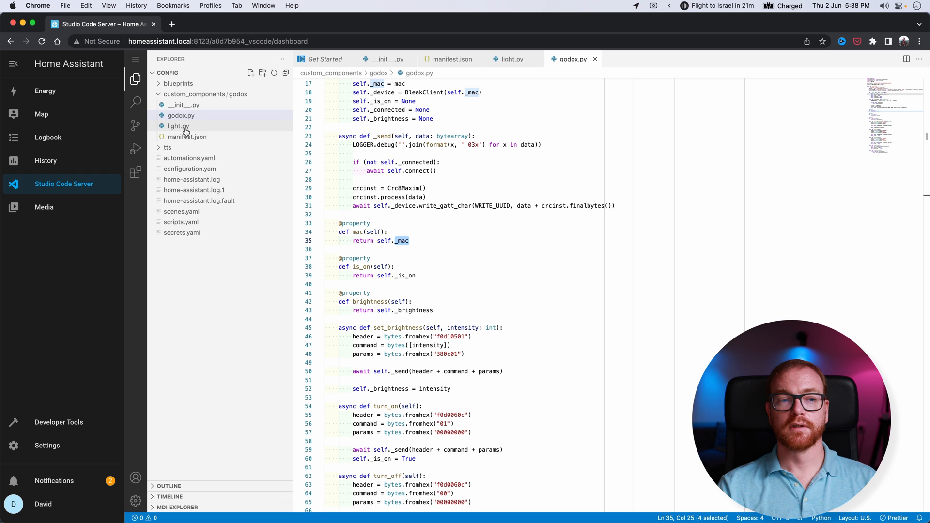
mouse_move(177, 127)
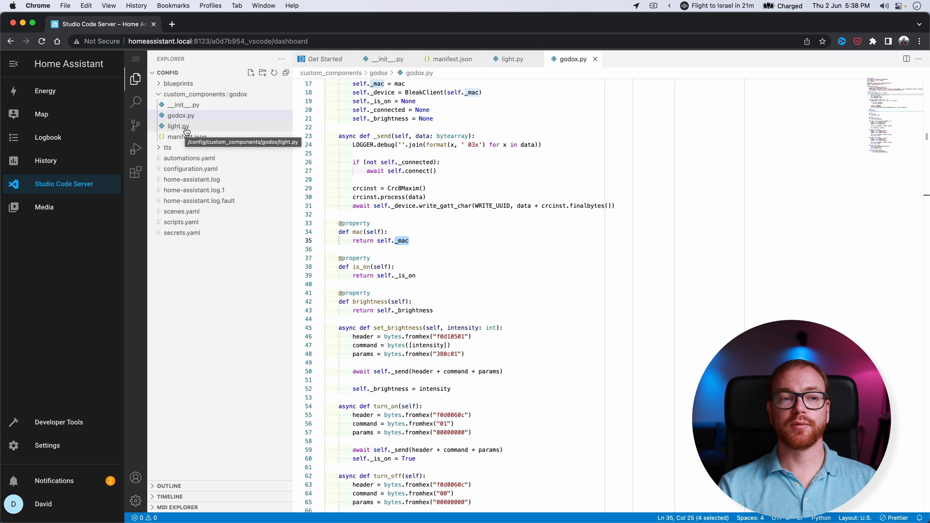
click(179, 126)
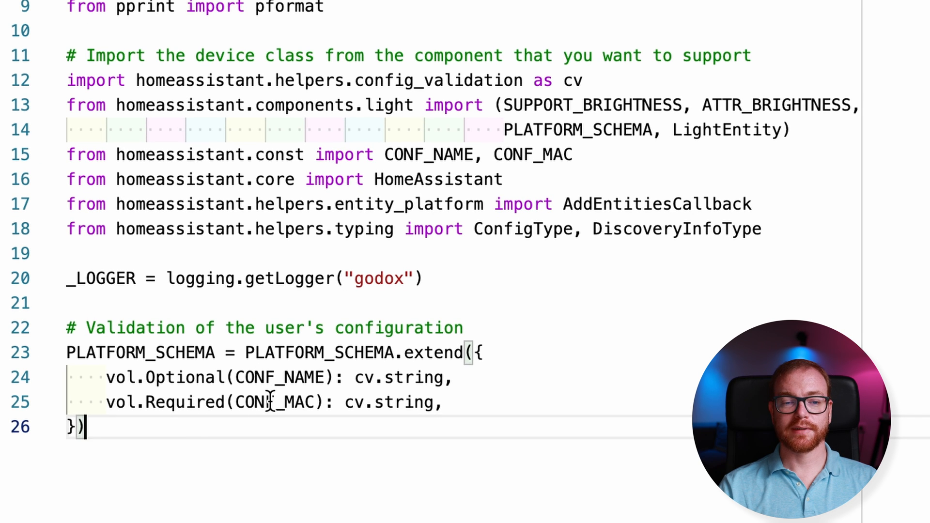
mouse_move(248, 378)
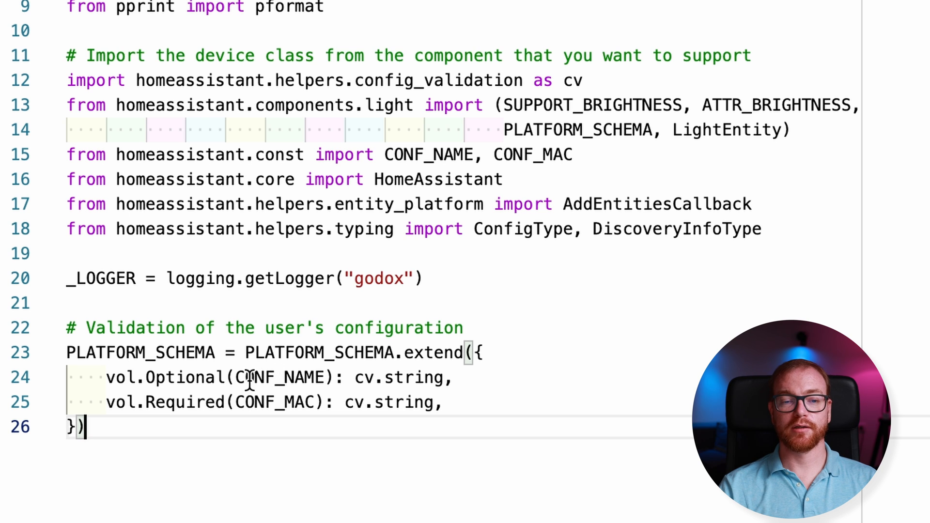
mouse_move(243, 427)
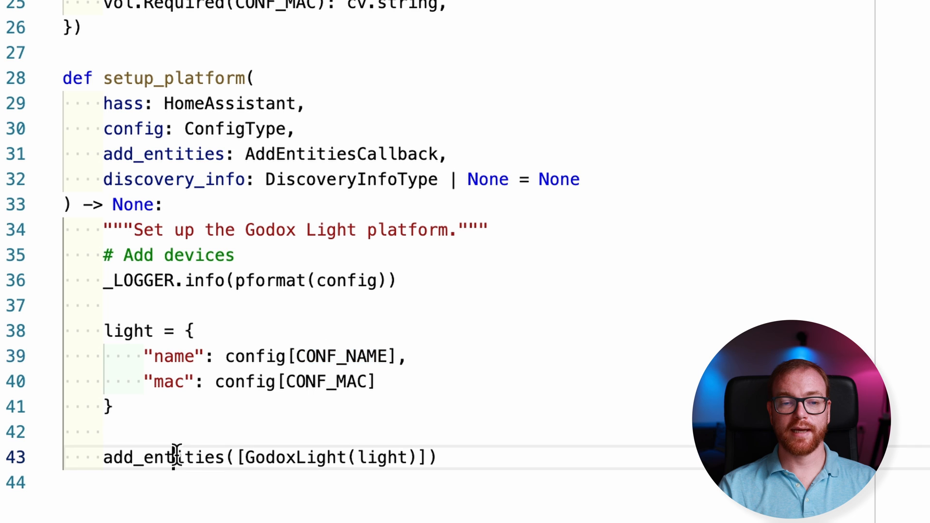
Write light.py imports, a name/MAC PLATFORM_SCHEMA and setup_platform adding a GodoxLight.
double_click(163, 457)
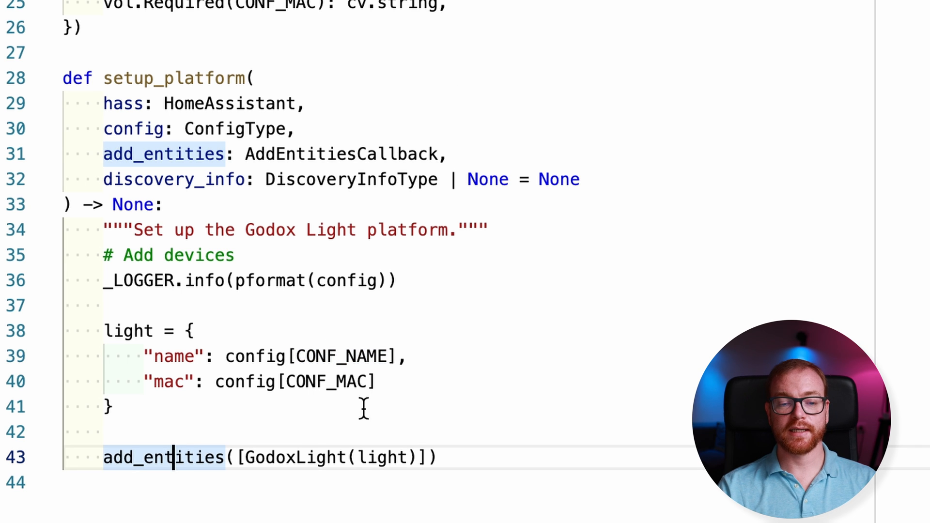
mouse_move(300, 450)
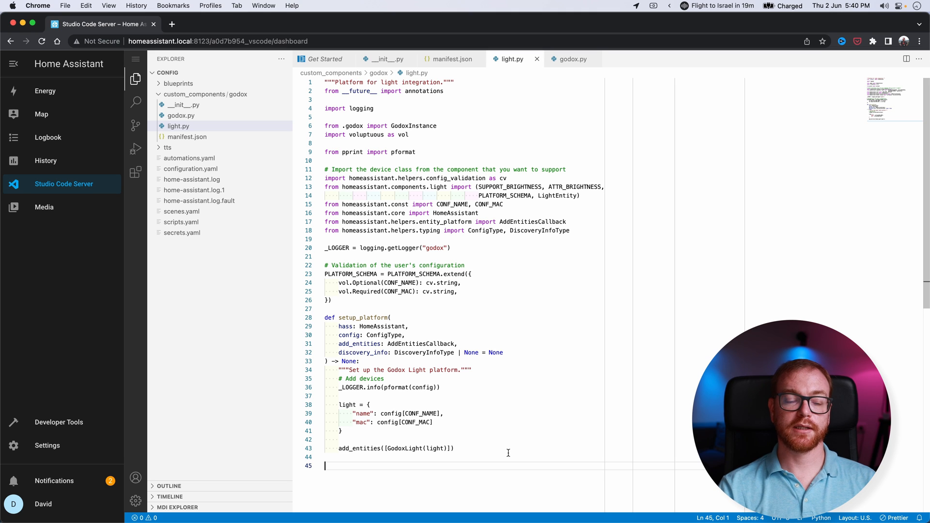
Write GodoxLight(LightEntity) with __init__ plus name, brightness, supported_features and is_on properties.
scroll(down, 3)
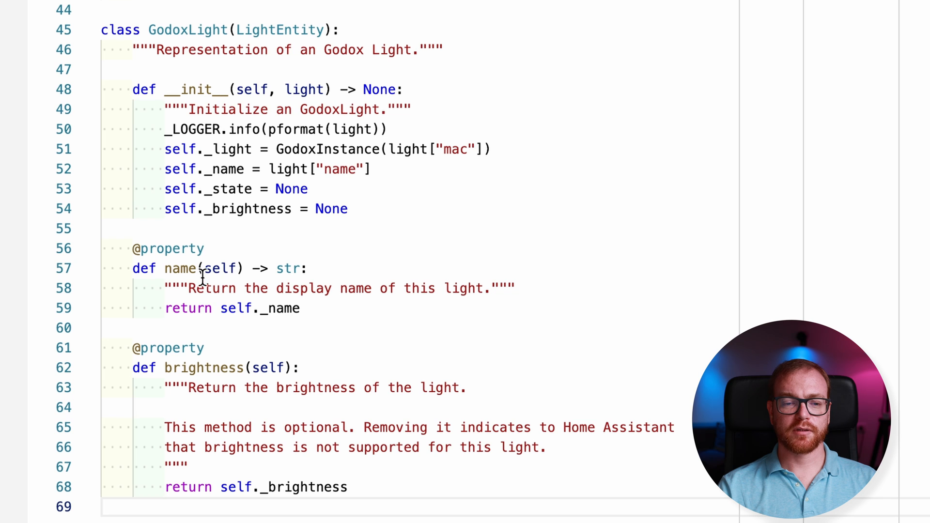
mouse_move(177, 308)
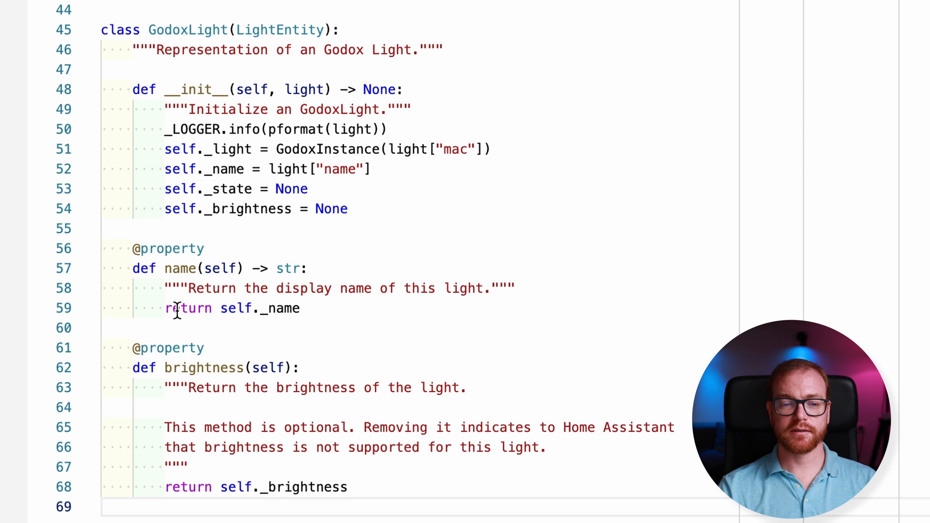
mouse_move(203, 388)
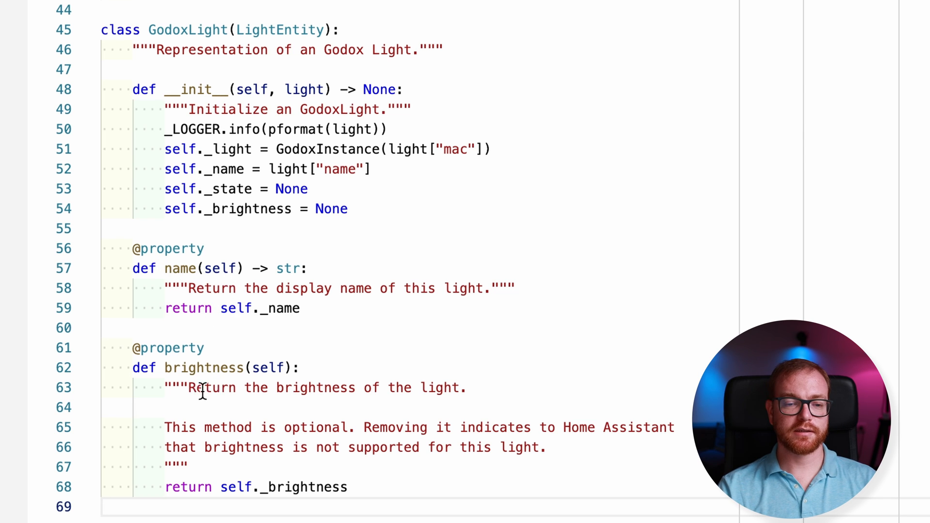
mouse_move(267, 508)
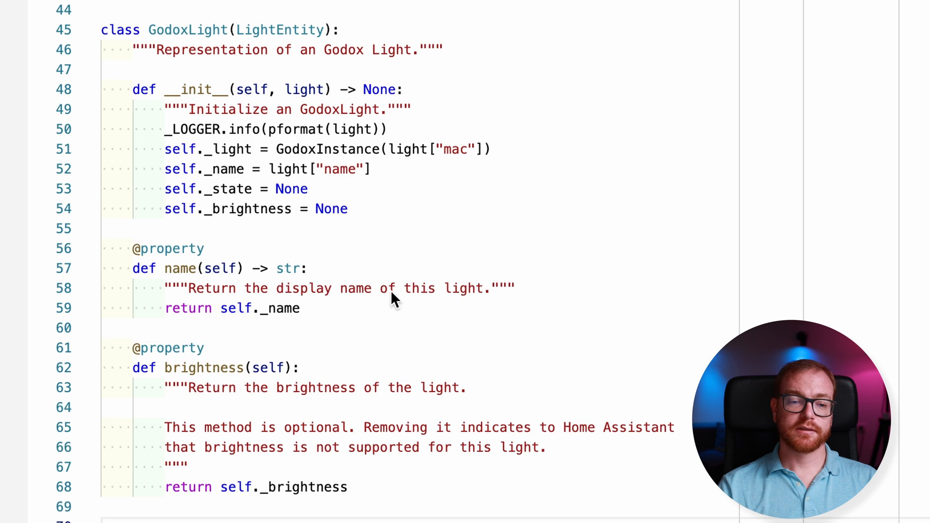
scroll(down, 3)
text(return SUPPORT_BRIGHTNESS)
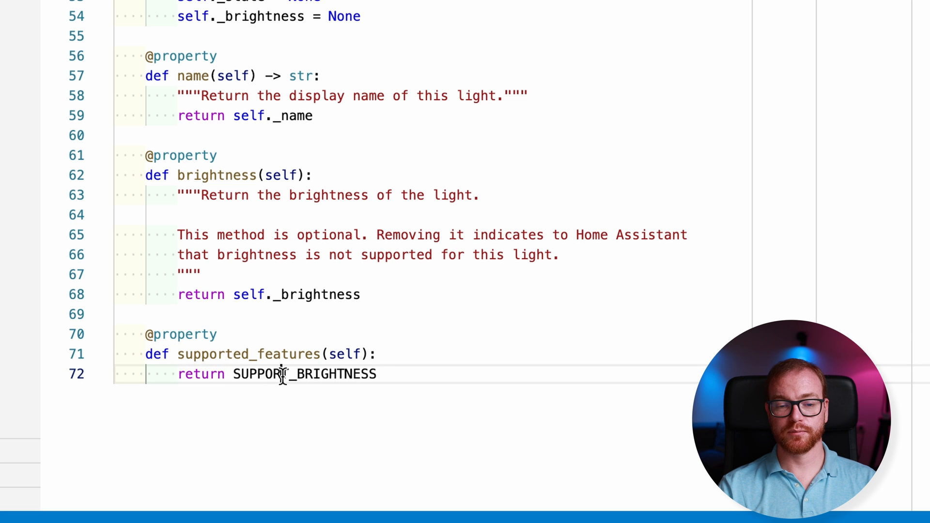
scroll(up, 3)
text(def is_on(self) -> bool | None:)
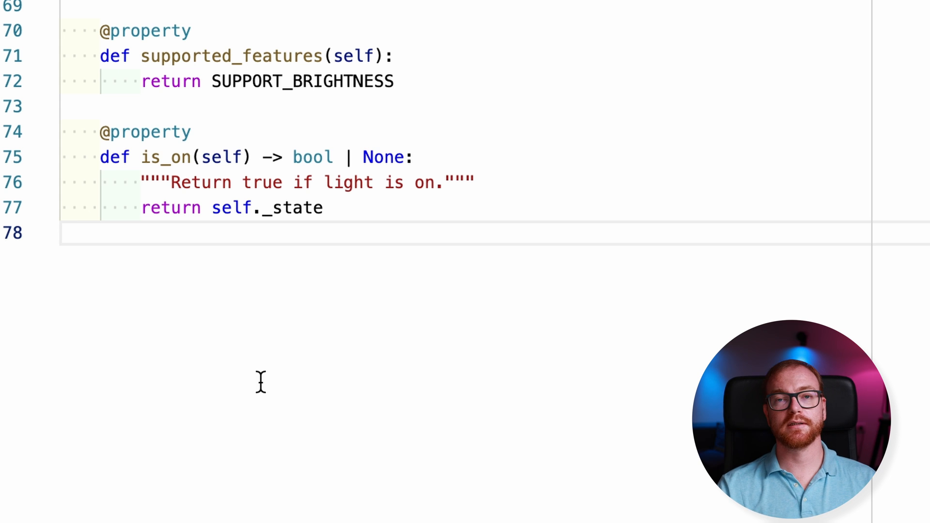
Add async_turn_on with optional brightness, async_turn_off and update methods to GodoxLight.
scroll(down, 3)
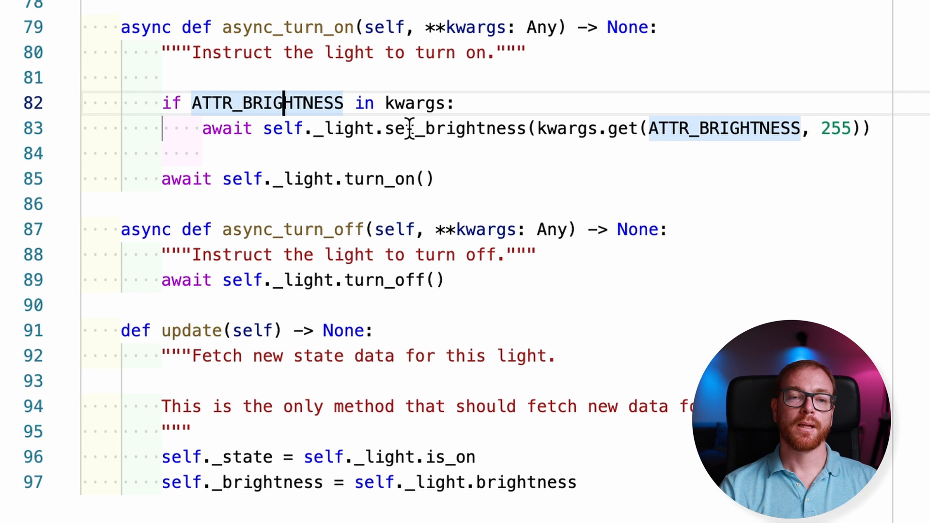
mouse_move(335, 204)
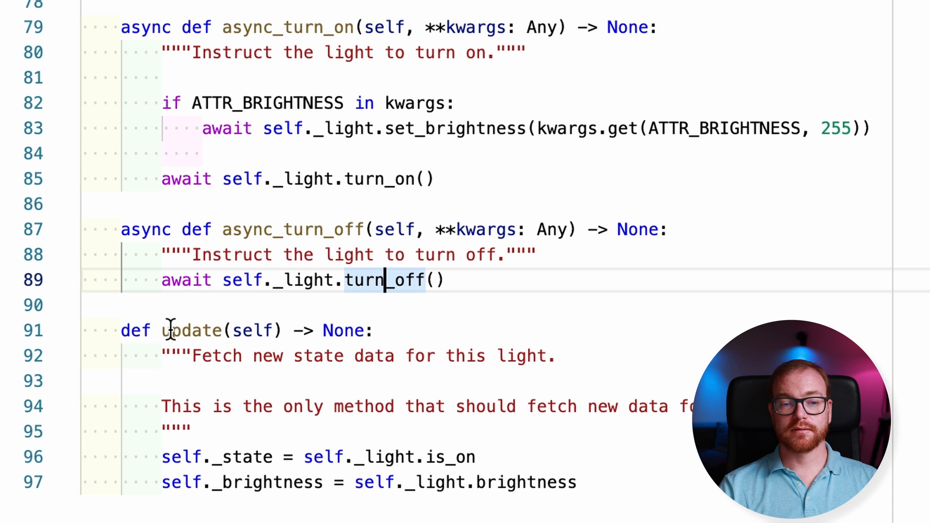
mouse_move(256, 457)
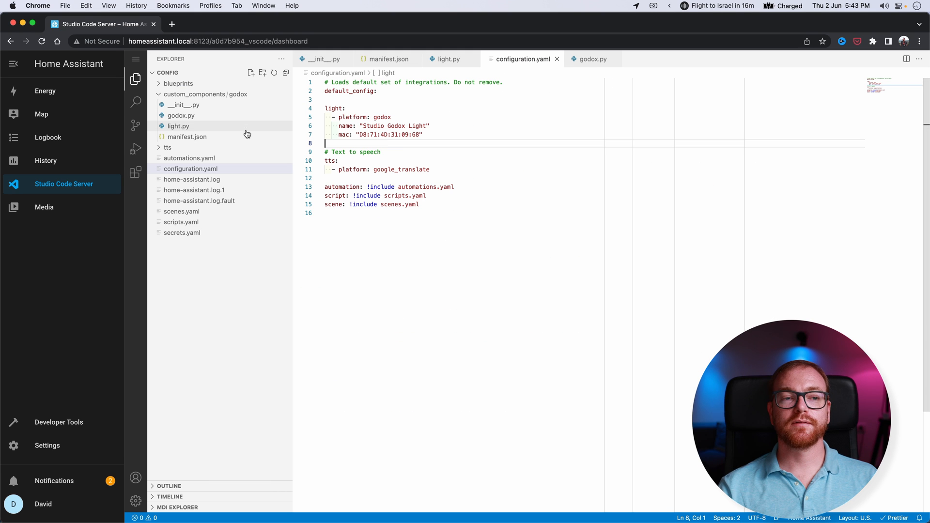
mouse_move(190, 126)
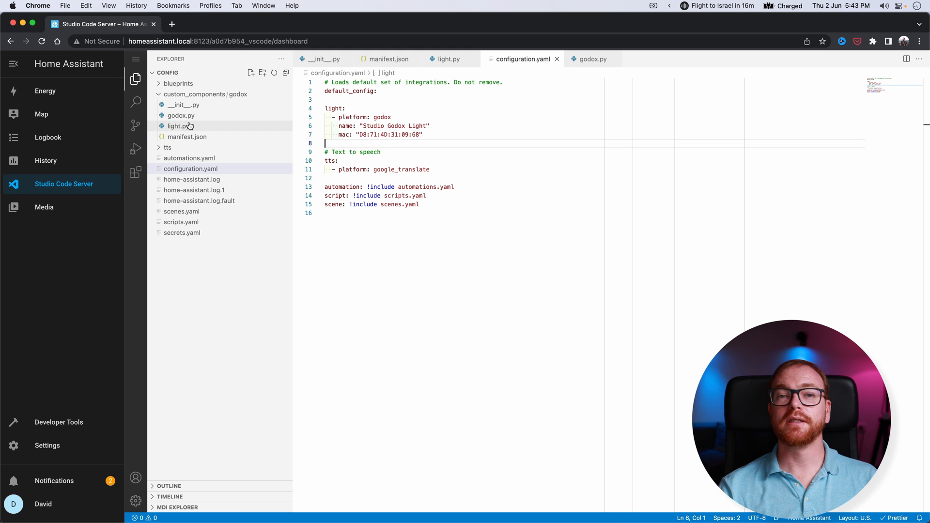
Restart Home Assistant from Settings > System to load the Godox integration.
click(47, 445)
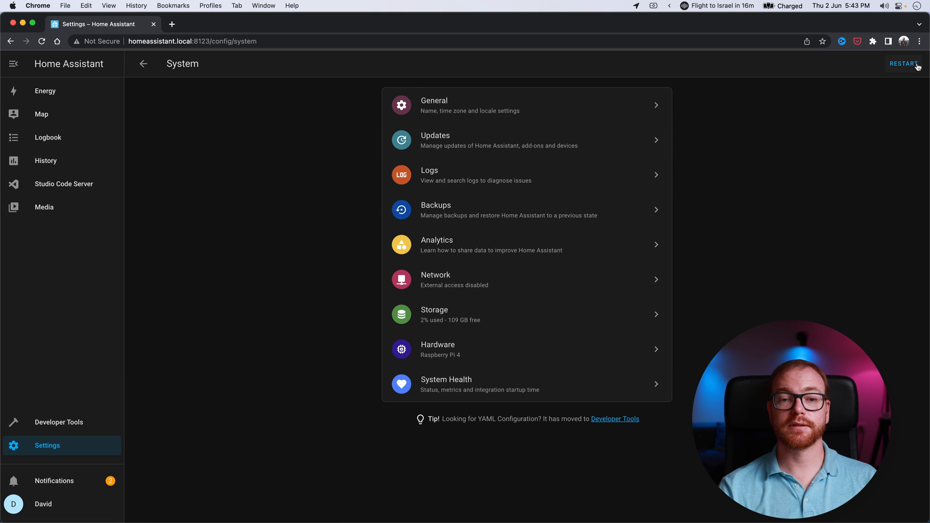
click(63, 184)
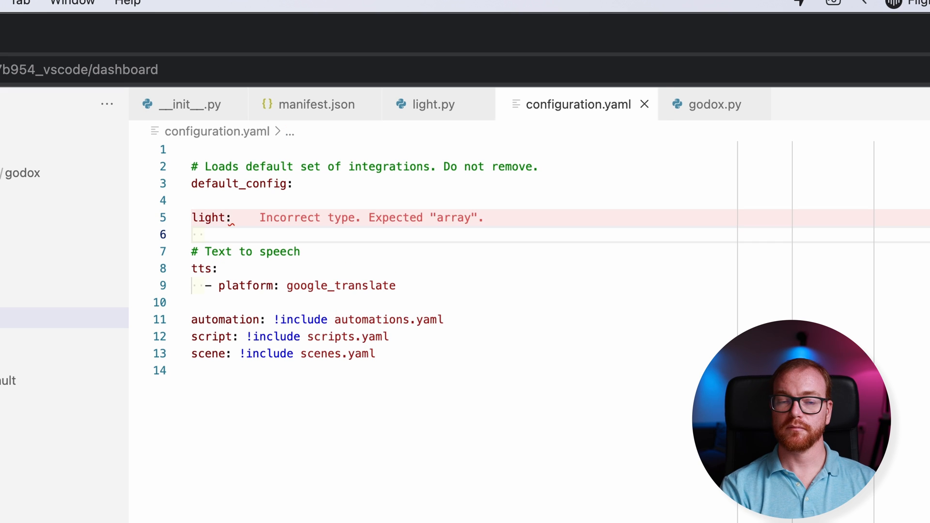
Add '- platform: godox' named "Studio Godox Light" with an empty mac entry under light.
text(- platform: godox)
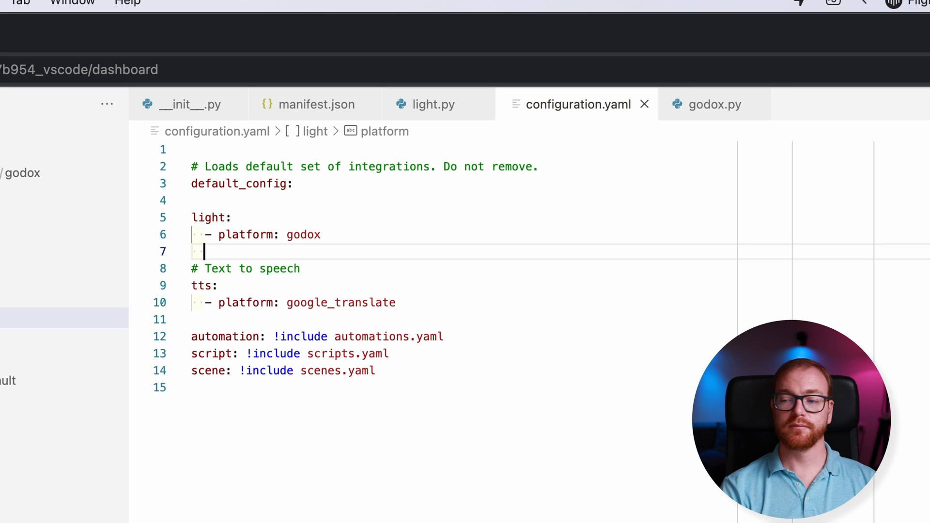
text(name: "S)
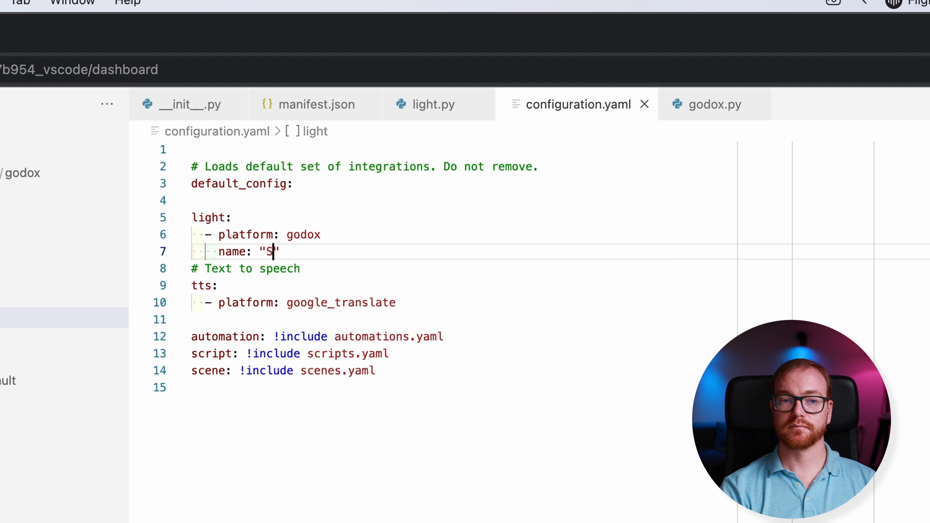
text(tudio Godox Light)
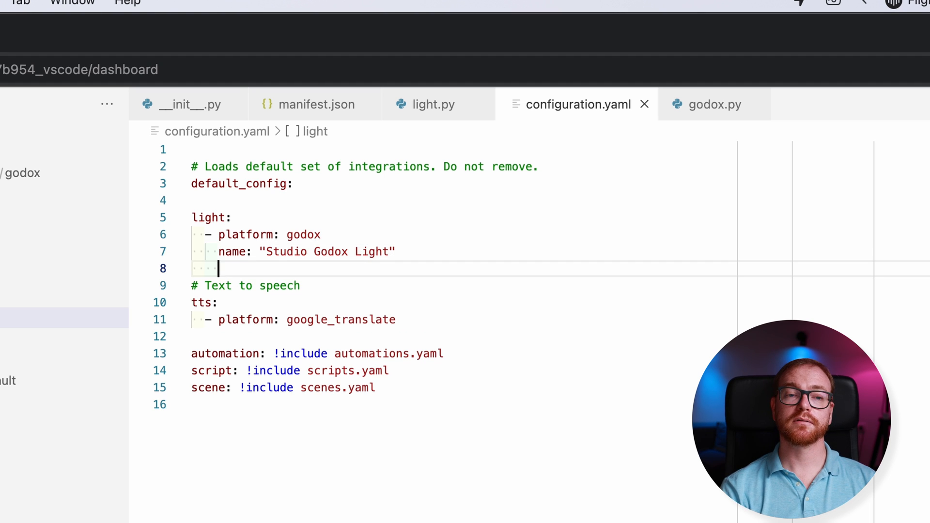
text(mac: "")
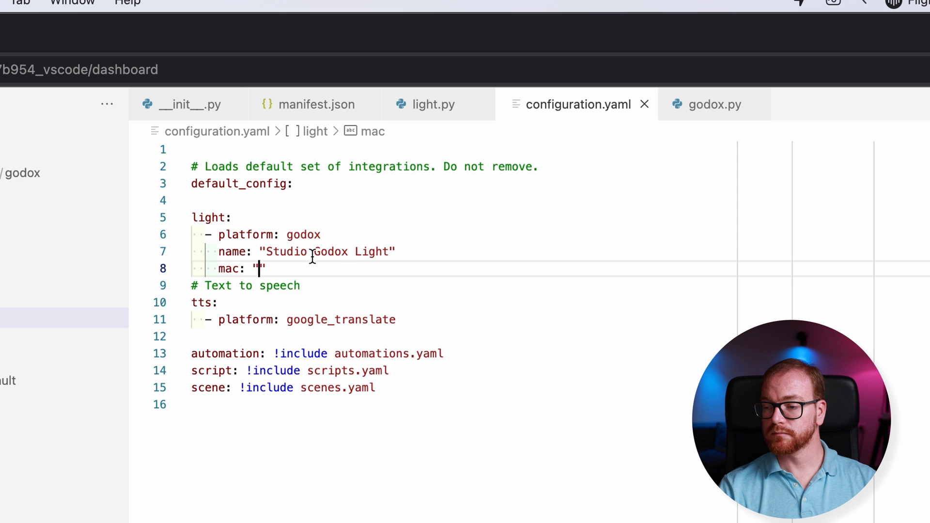